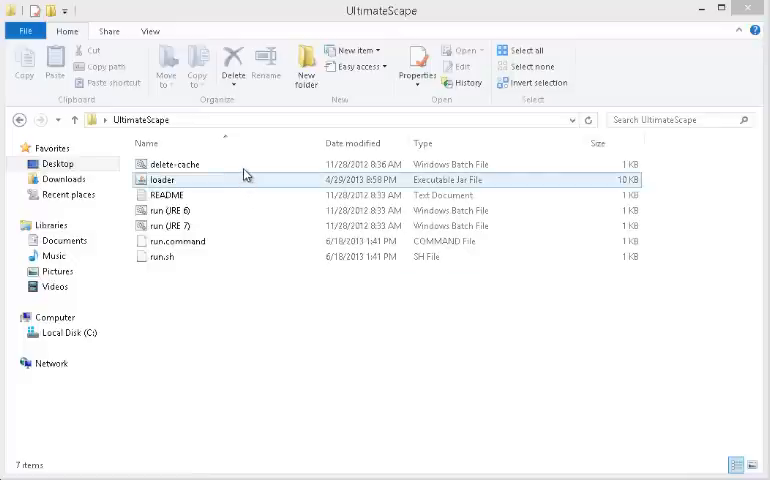
# - Delete the .ultimatescape folder from the user's home folder under C:\Users
pyautogui.click(175, 164)
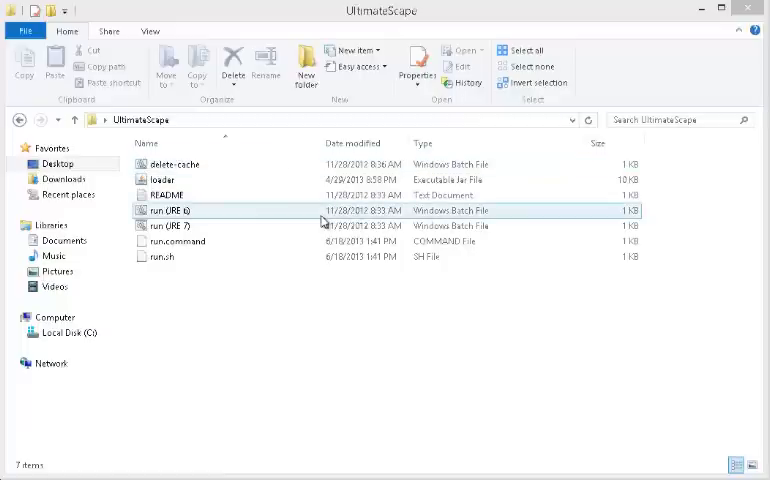
pyautogui.moveTo(316, 219)
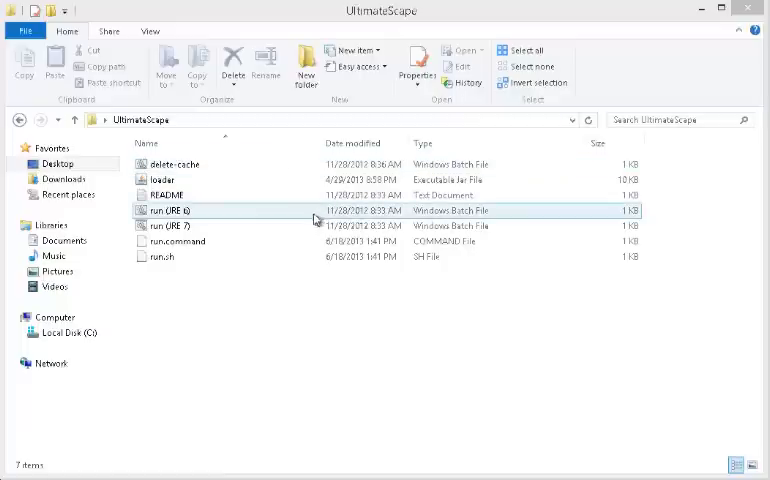
pyautogui.click(71, 332)
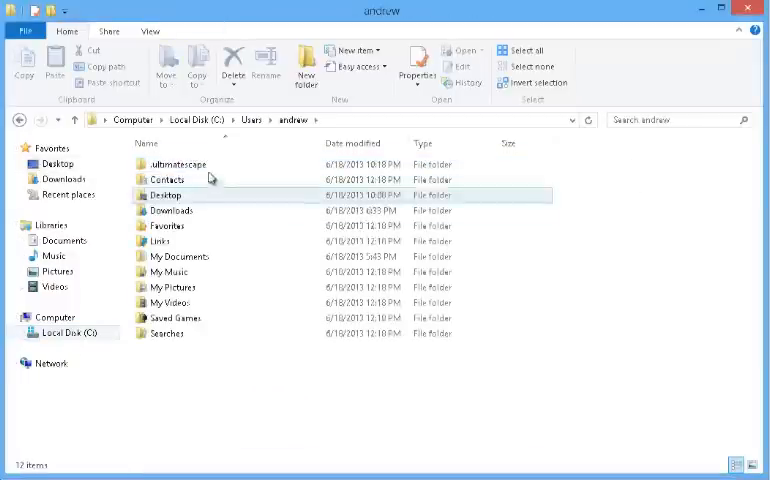
pyautogui.rightClick(178, 164)
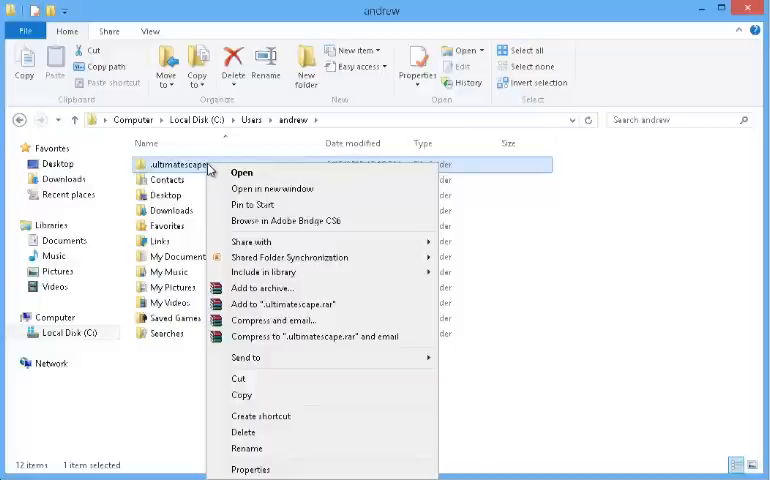
pyautogui.moveTo(249, 231)
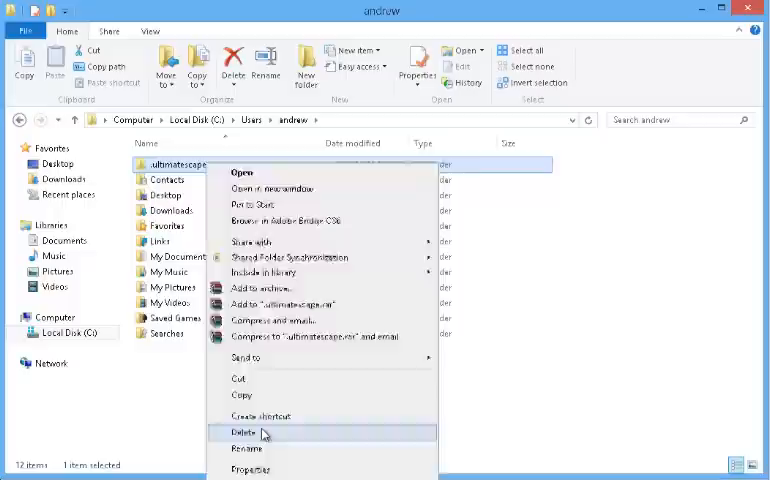
pyautogui.click(244, 432)
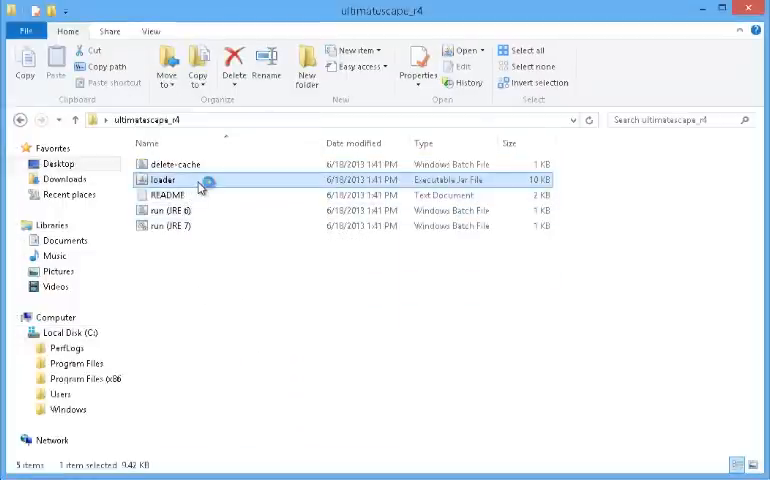
# - Launch the UltimateScape client from the loader jar in ultimatescape_r4
pyautogui.doubleClick(164, 179)
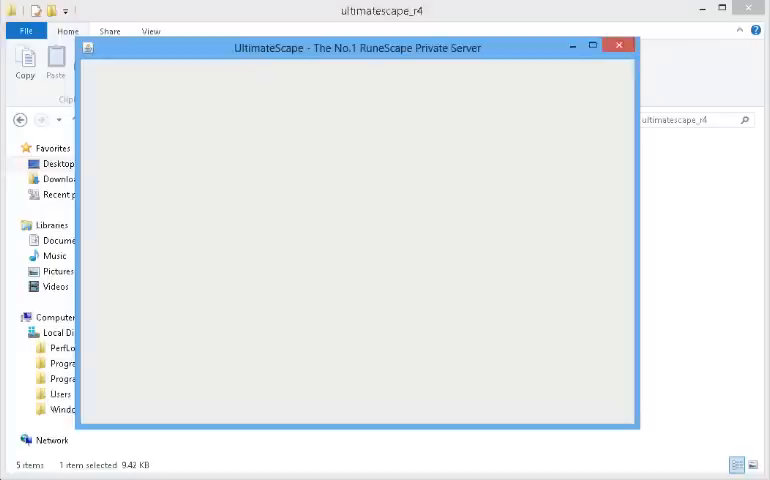